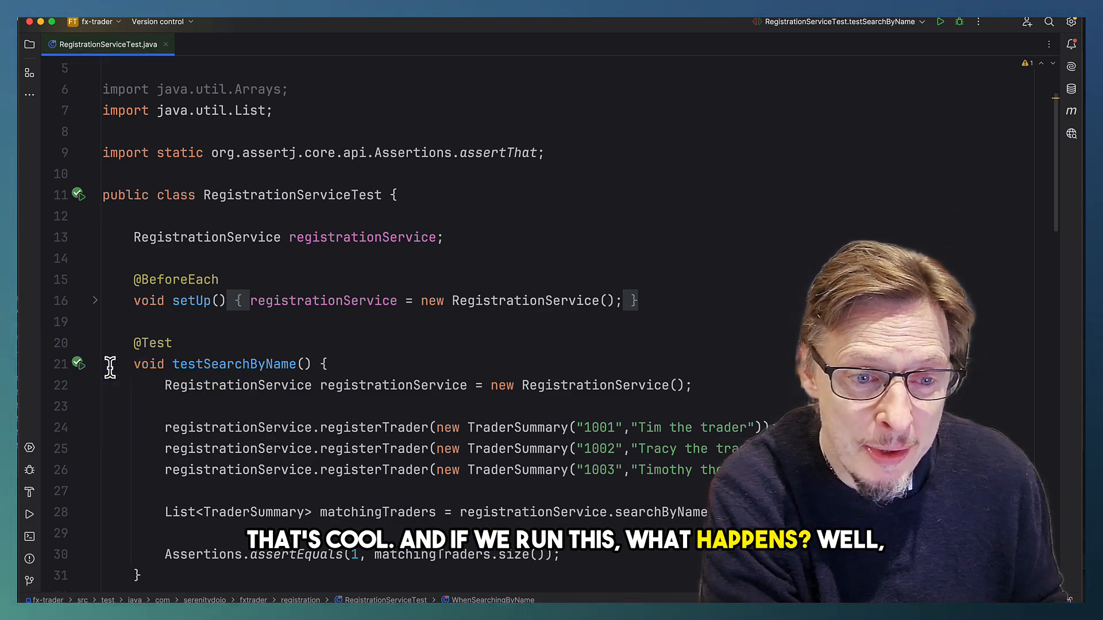
Run the WhenSearchingByName nested class from the gutter so all five trader-name search tests pass
{"action": "left_click", "coordinate": [941, 22]}
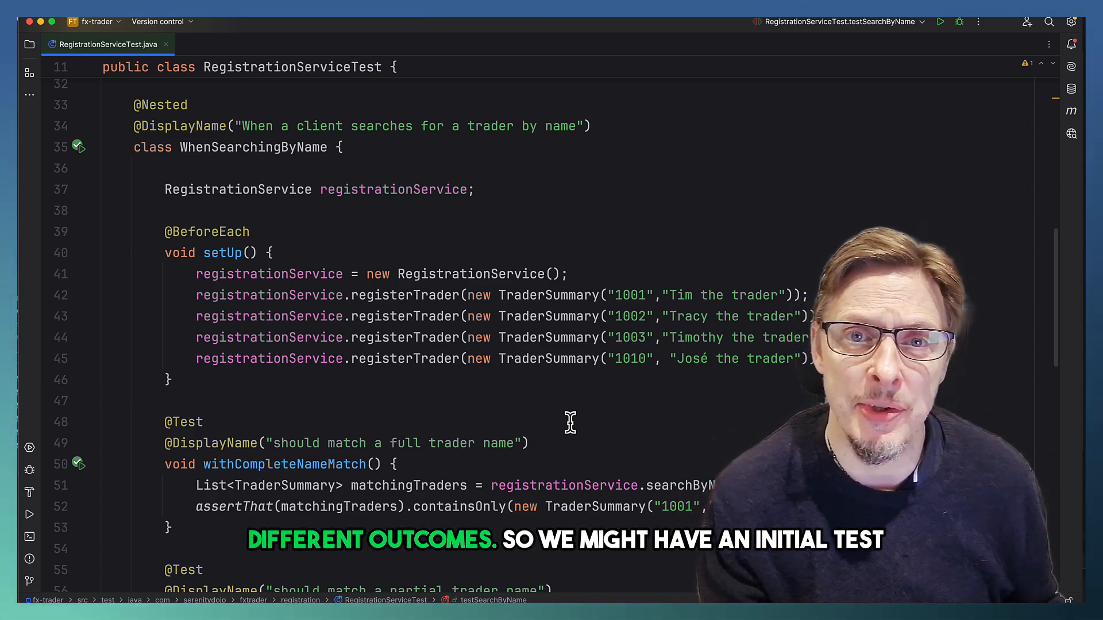
{"action": "scroll", "scroll_direction": "down", "scroll_amount": 3}
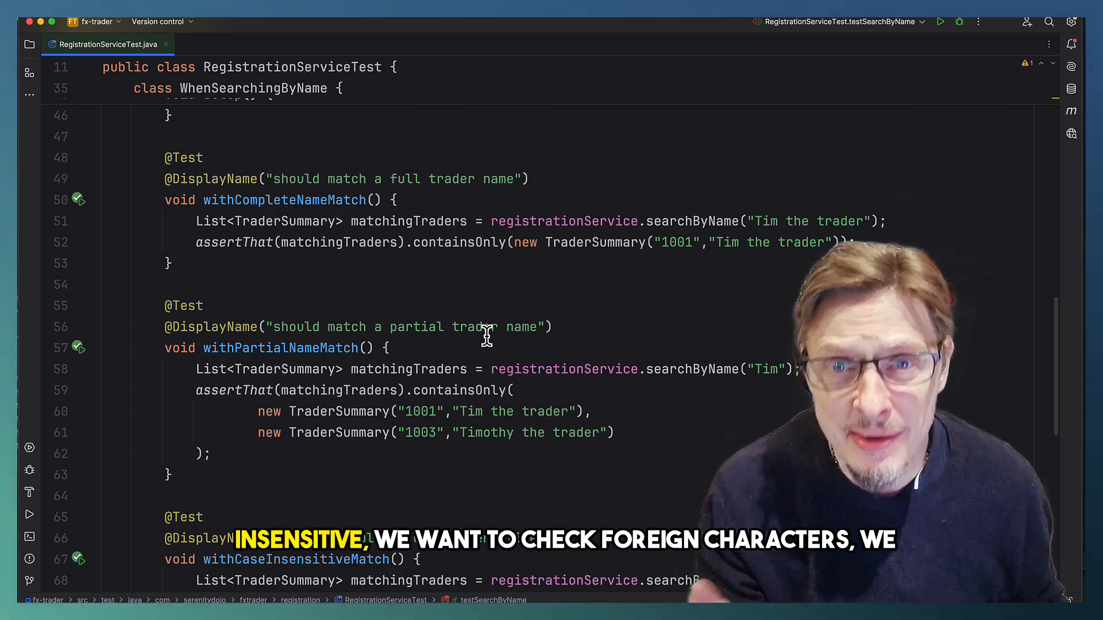
{"action": "scroll", "scroll_direction": "down", "scroll_amount": 3}
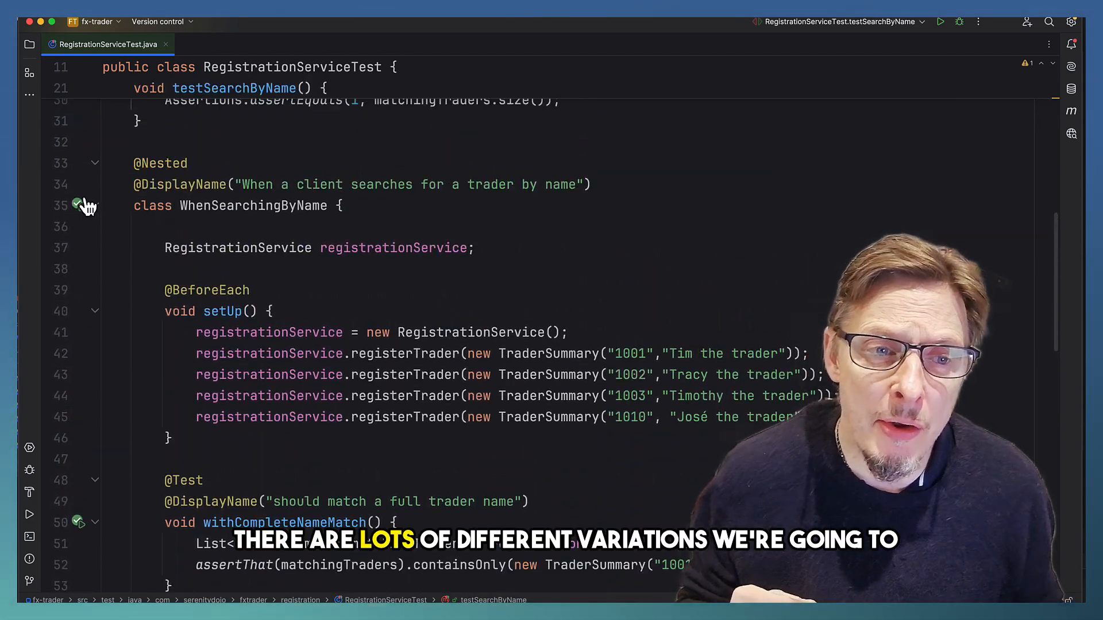
{"action": "left_click", "coordinate": [78, 204]}
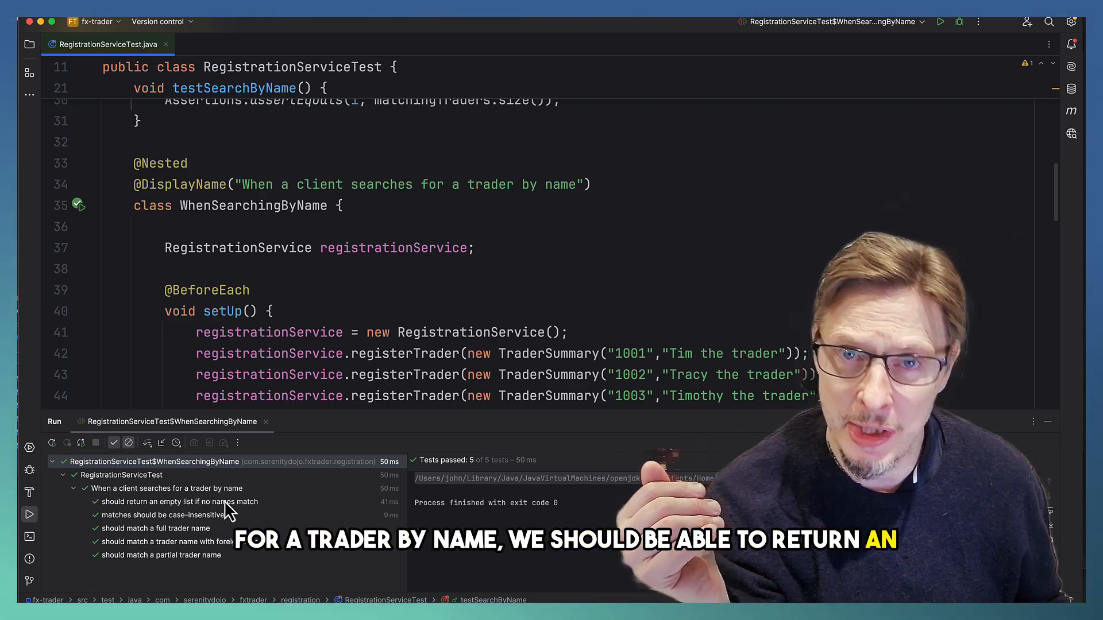
{"action": "mouse_move", "coordinate": [143, 548]}
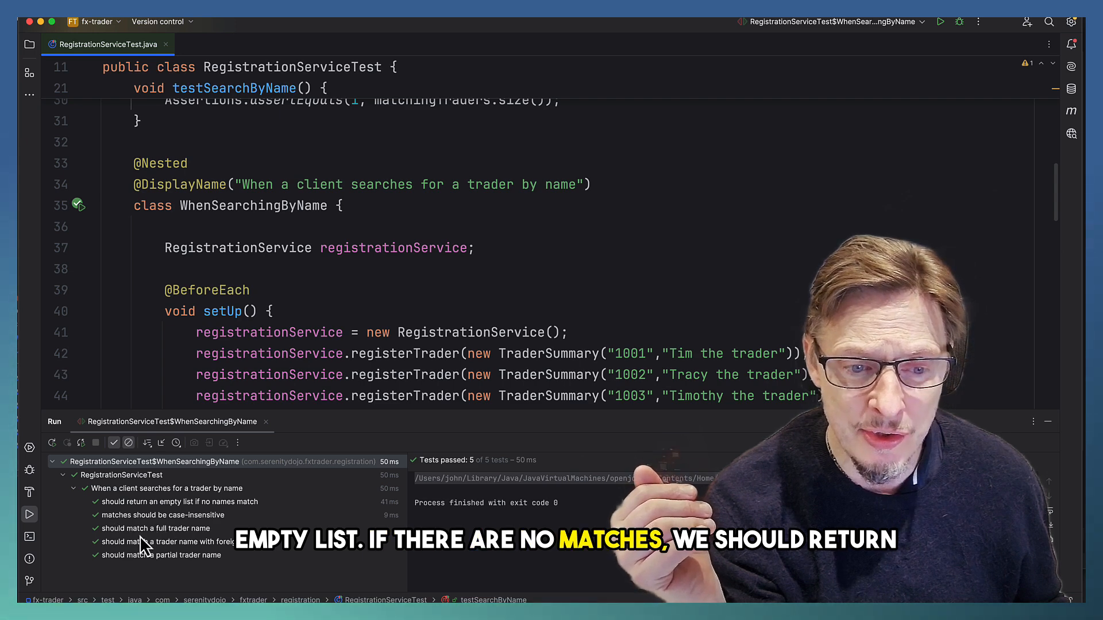